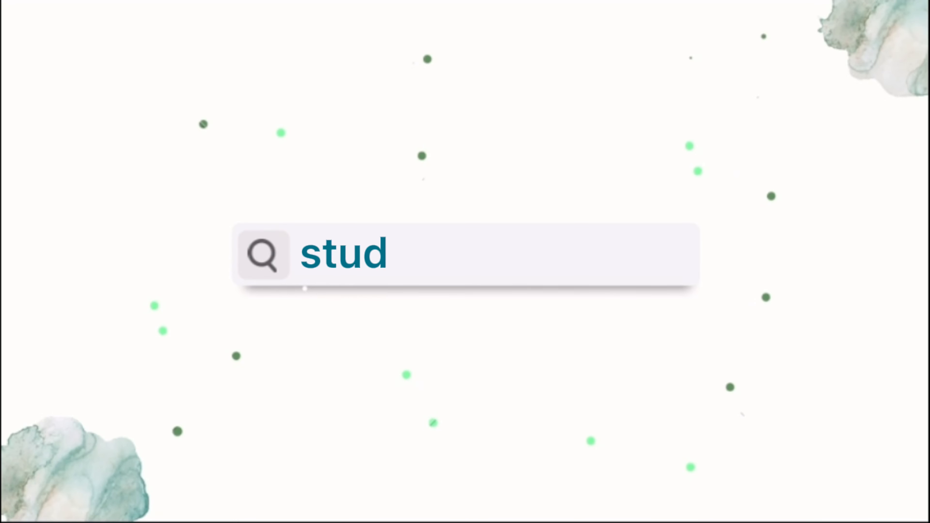
pyautogui.write('iesbynena')
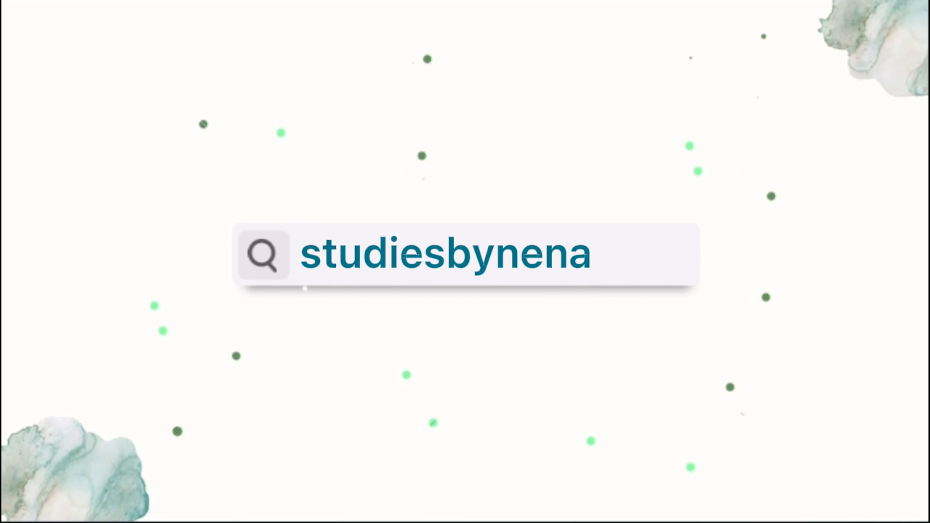